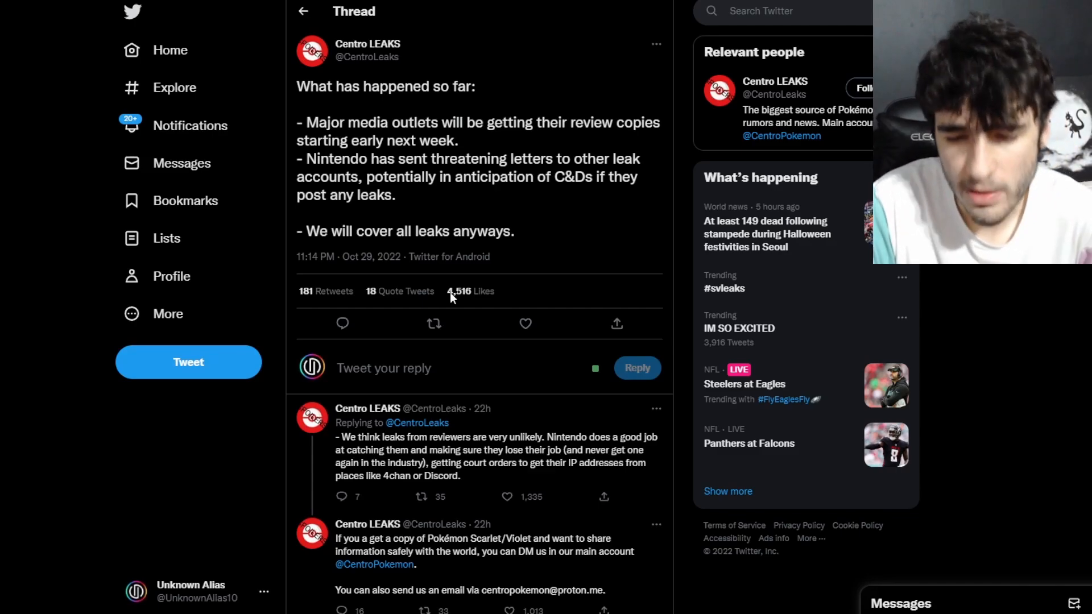
# Step: Scroll down the thread replies about Nintendo DMCAs toward the Pokekalos trailer tweet
pyautogui.scroll(-3)
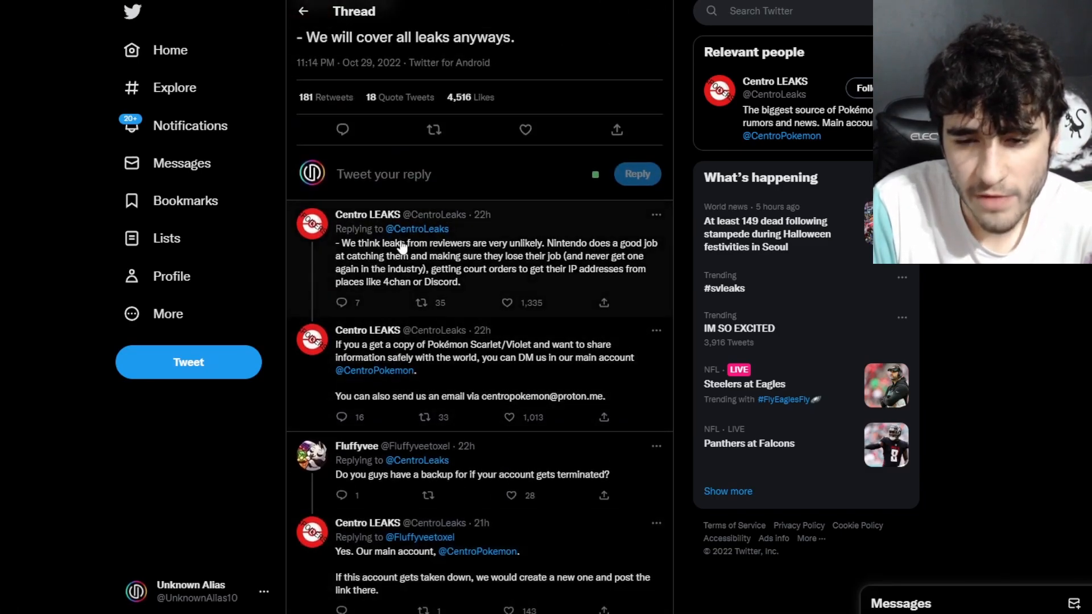
pyautogui.moveTo(581, 250)
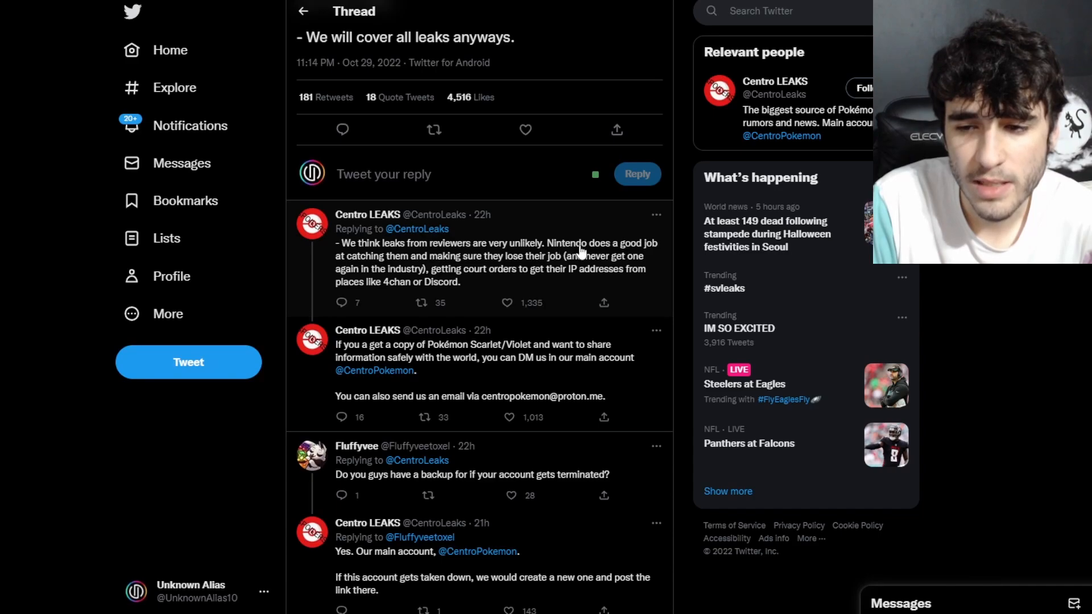
pyautogui.moveTo(437, 271)
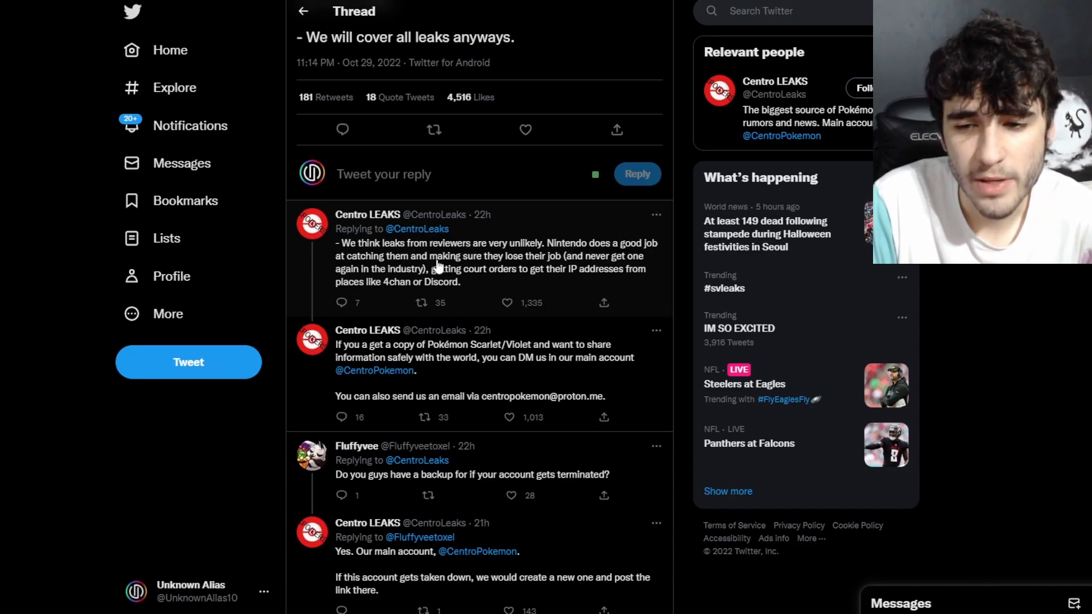
pyautogui.moveTo(380, 282)
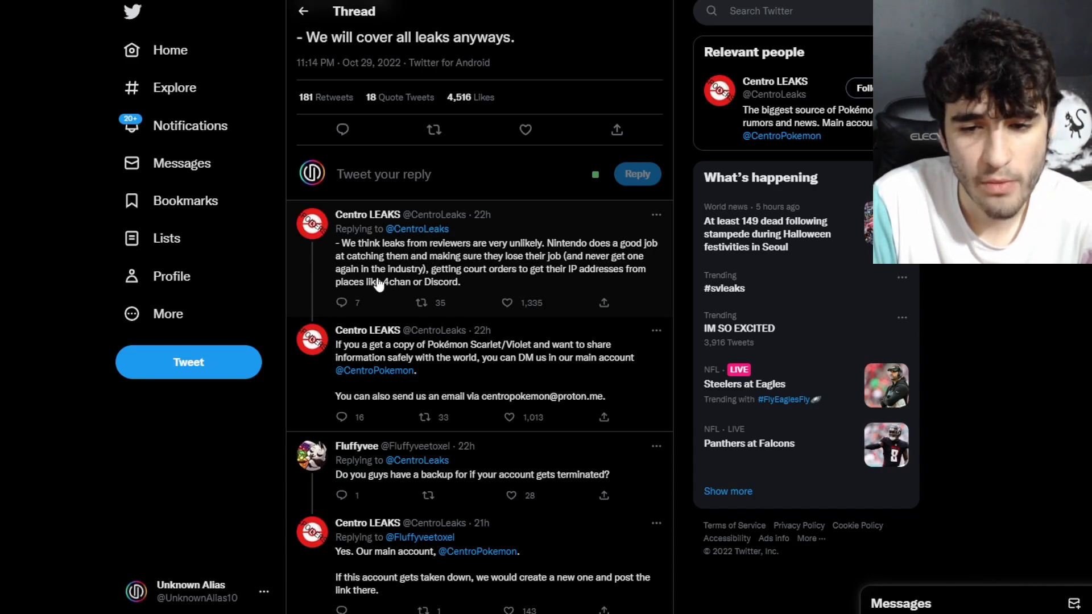
pyautogui.moveTo(524, 287)
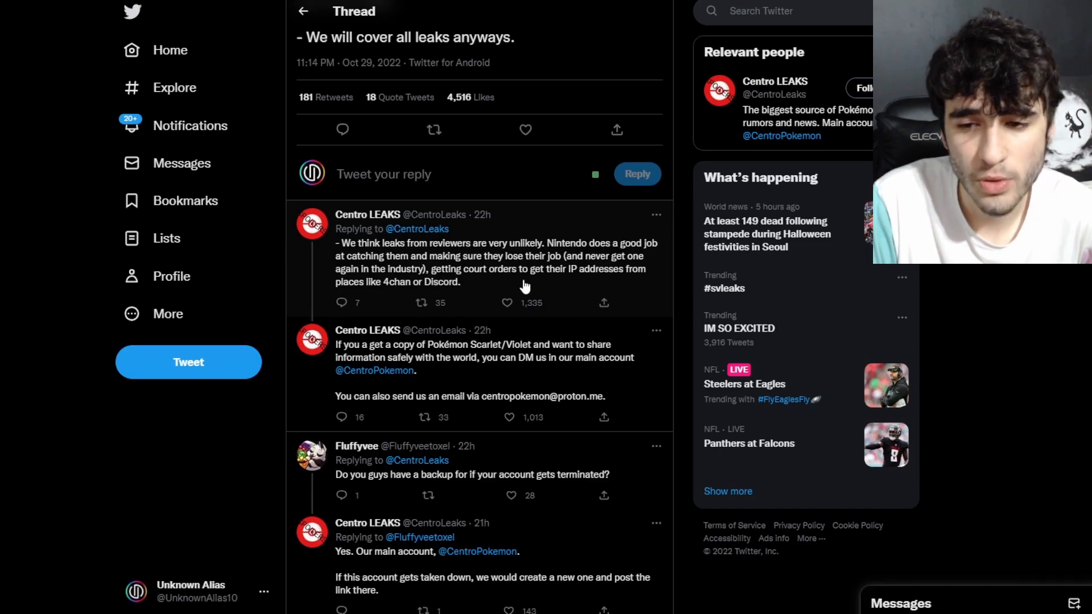
pyautogui.moveTo(402, 303)
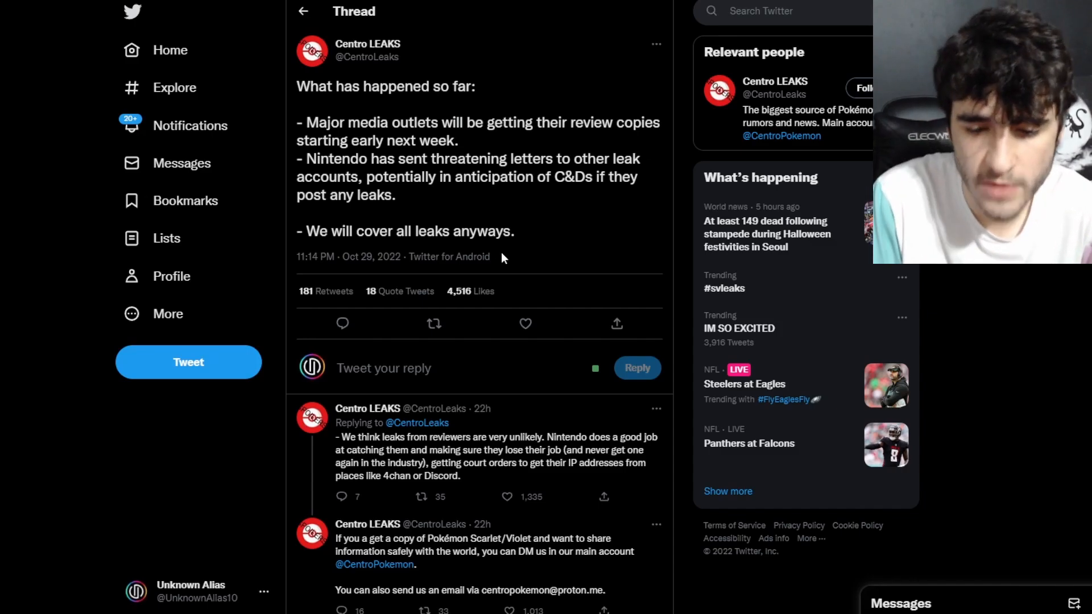
pyautogui.scroll(-3)
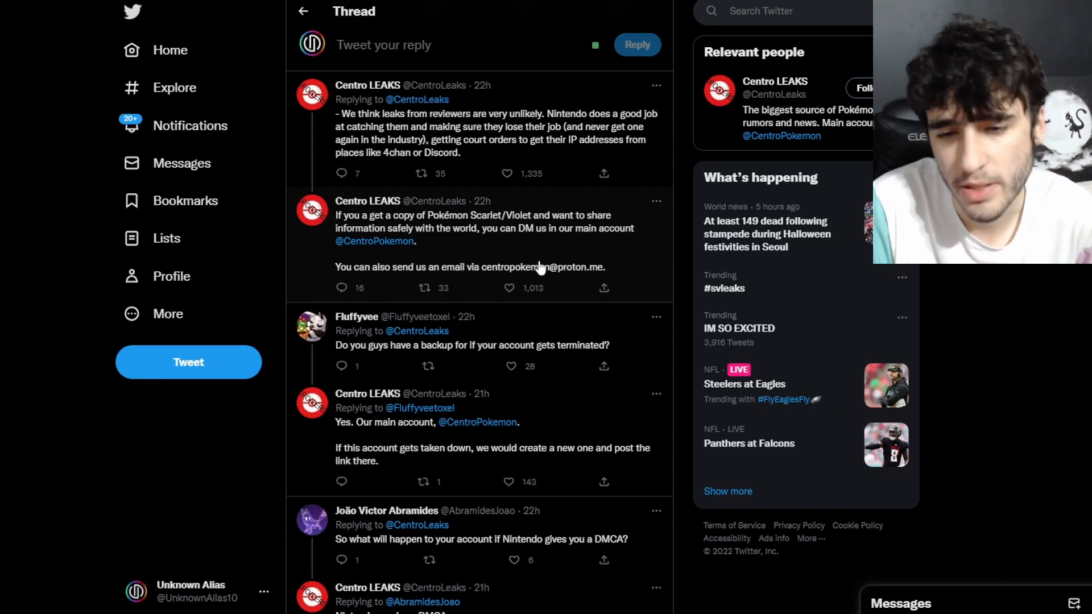
pyautogui.scroll(-3)
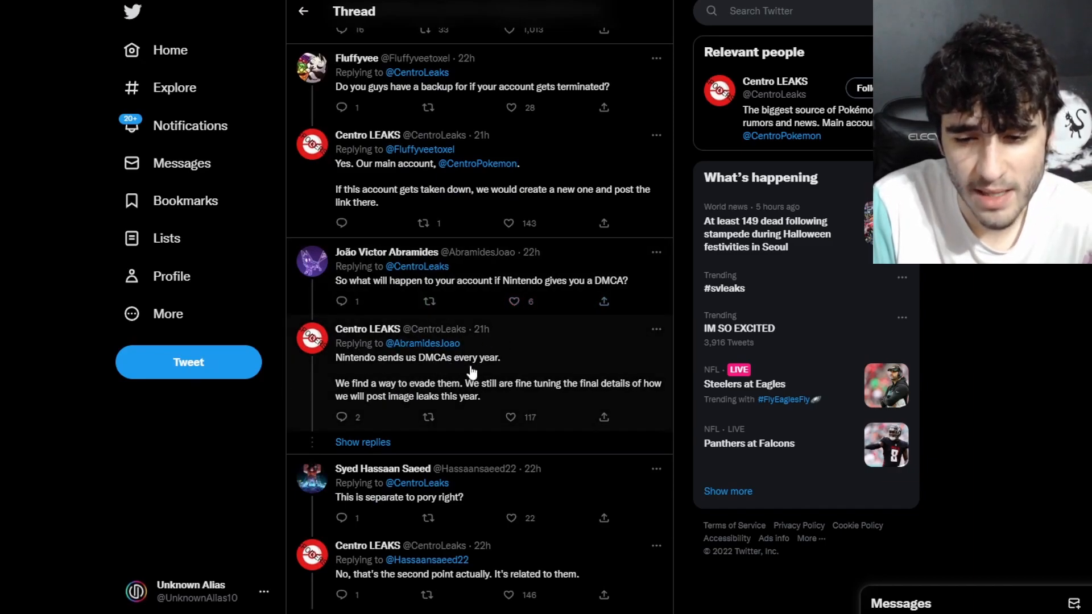
pyautogui.moveTo(460, 397)
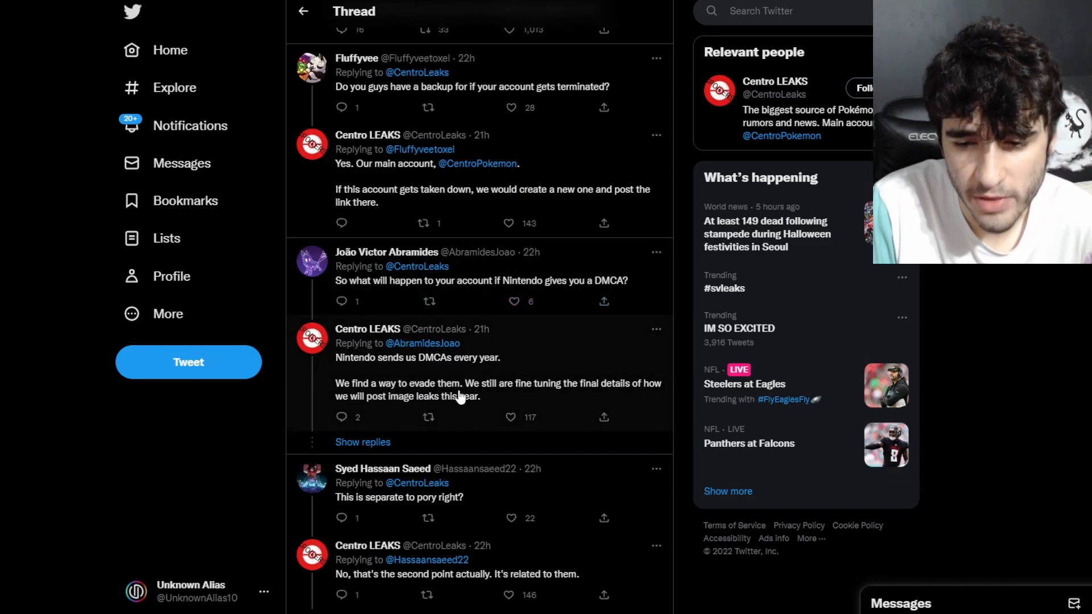
pyautogui.moveTo(548, 395)
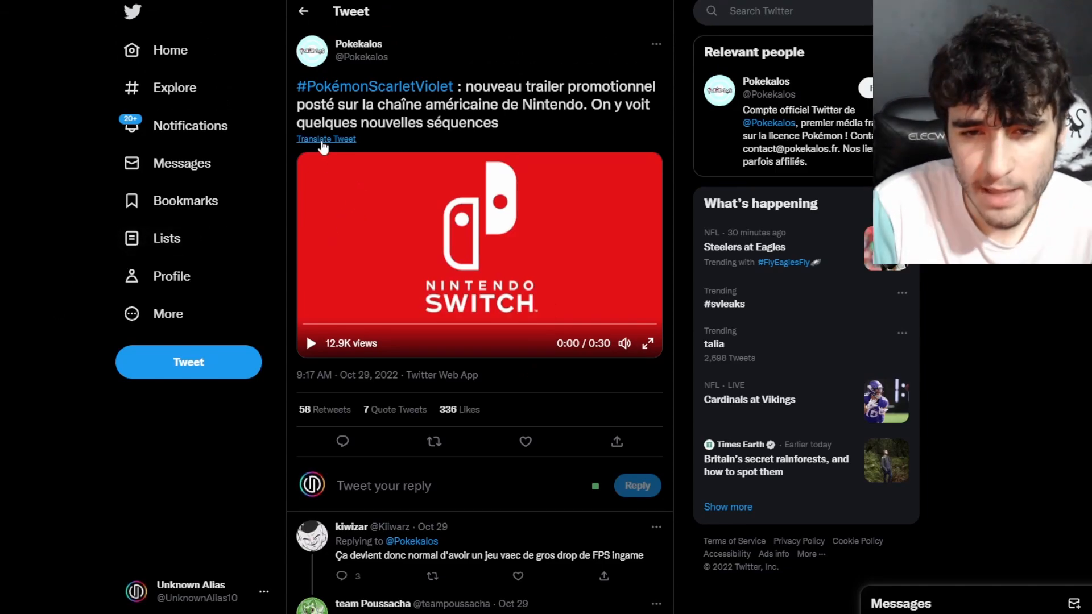
# Step: Translate the French Pokekalos tweet to English and start the Nintendo Switch trailer
pyautogui.click(327, 139)
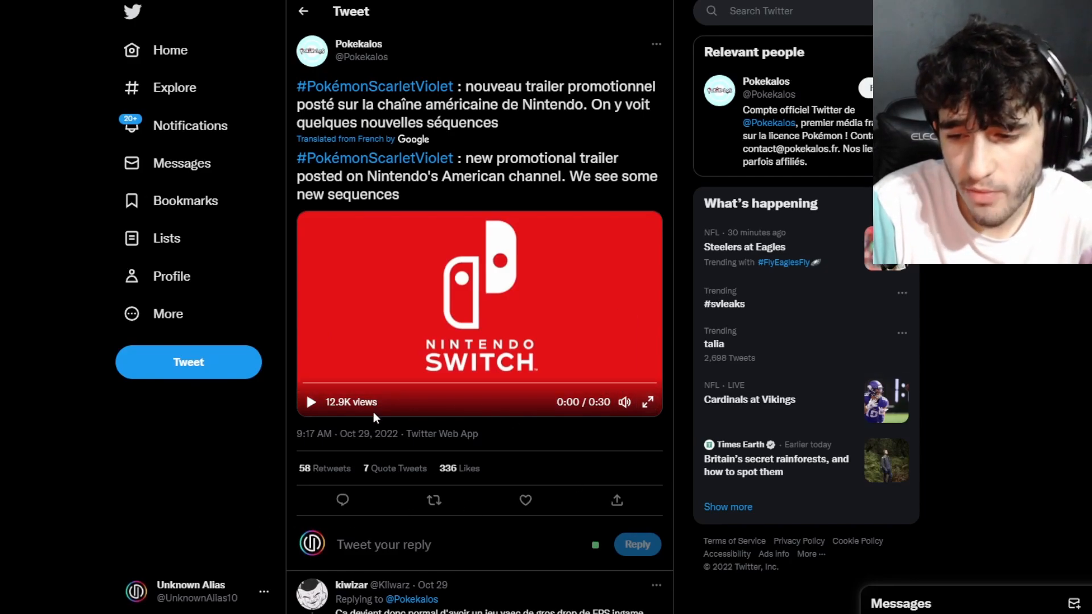
pyautogui.moveTo(182, 480)
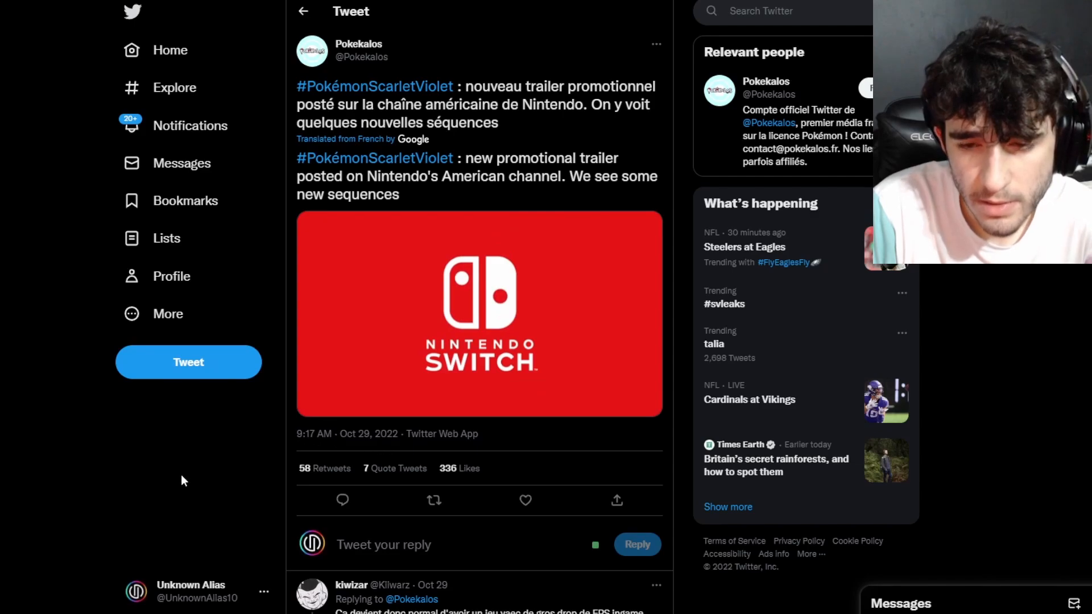
pyautogui.click(479, 313)
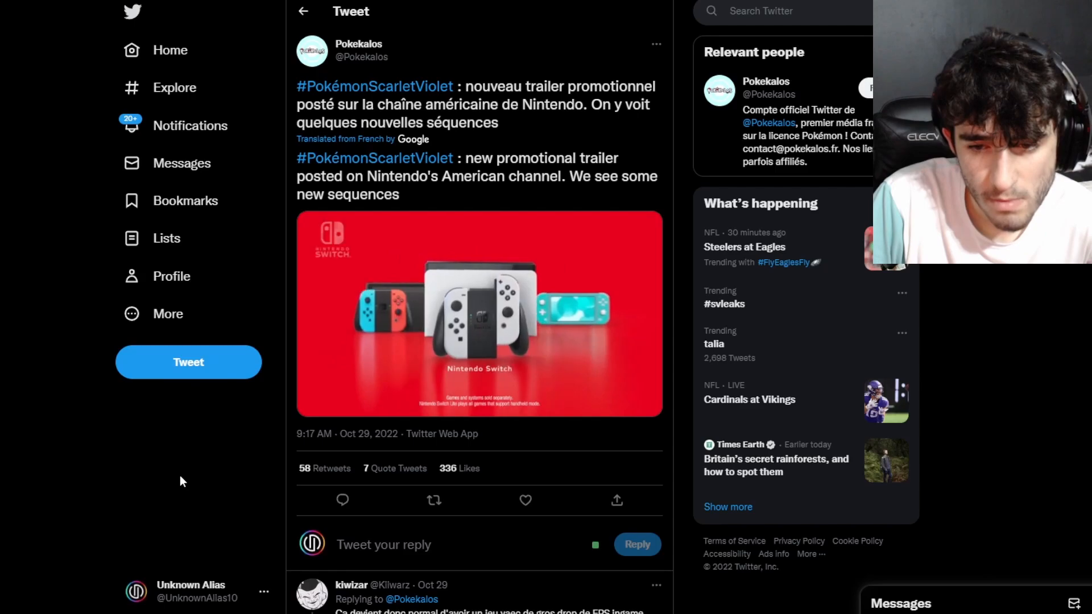
# Step: Resume the trailer video so it plays through to 0:29 of 0:30
pyautogui.click(479, 314)
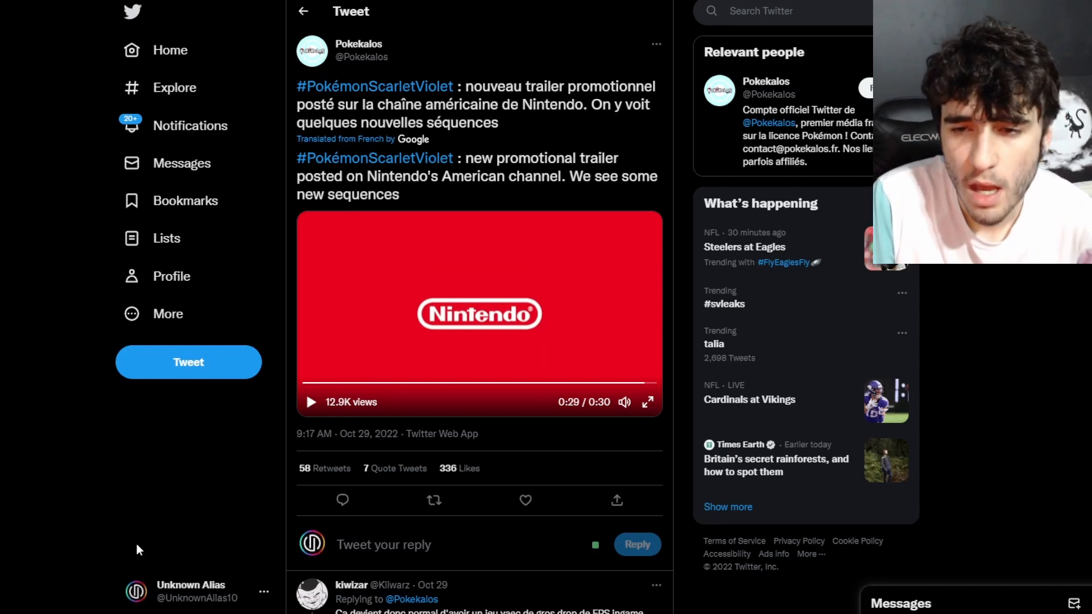
pyautogui.moveTo(212, 488)
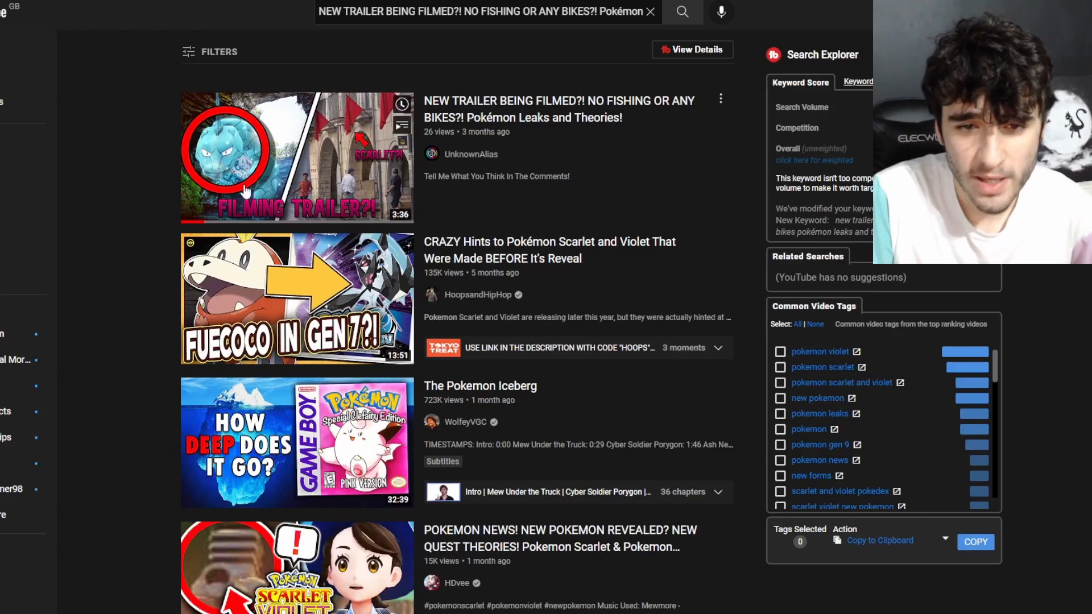
pyautogui.moveTo(297, 157)
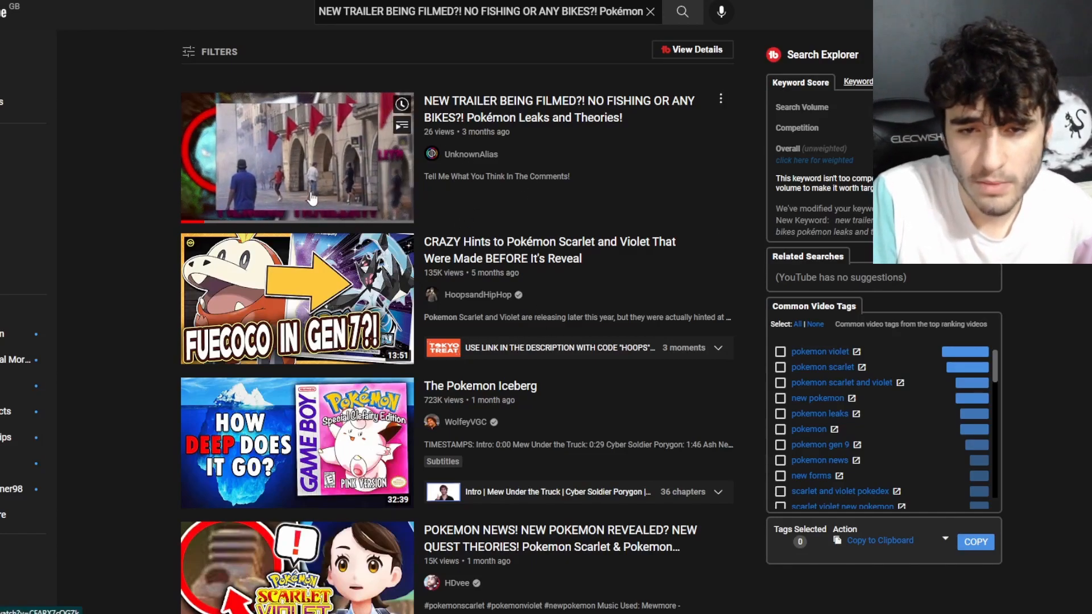
# Step: Open the 'NEW TRAILER BEING FILMED?! NO FISHING OR ANY BIKES?!' video from the YouTube results
pyautogui.click(296, 157)
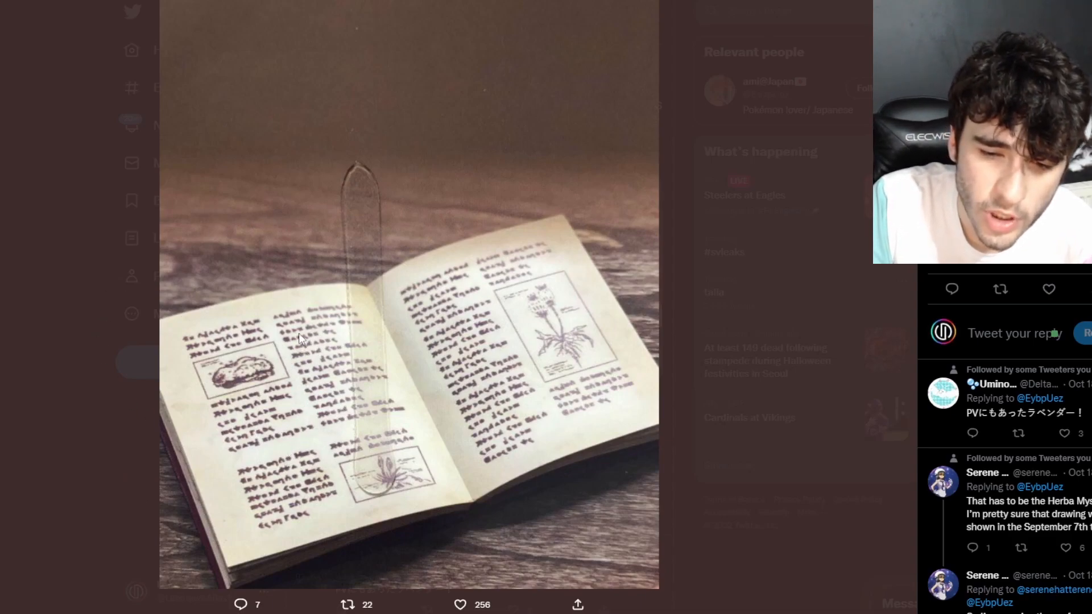
pyautogui.moveTo(198, 299)
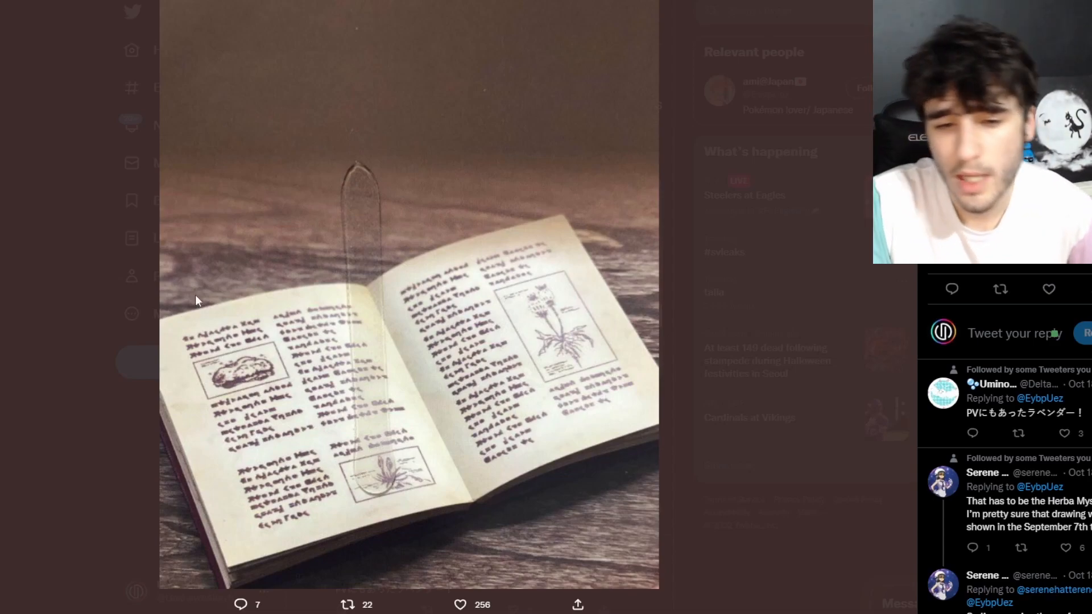